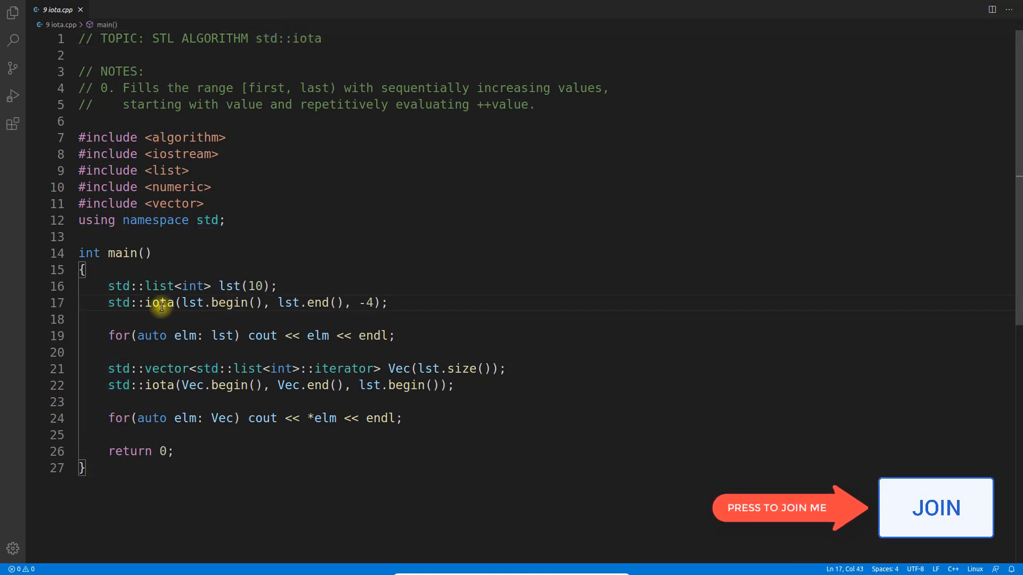
Step: Change the first std::iota call's starting value from -4 to 0 on line 17
{"action": "double_click", "coordinate": [159, 303]}
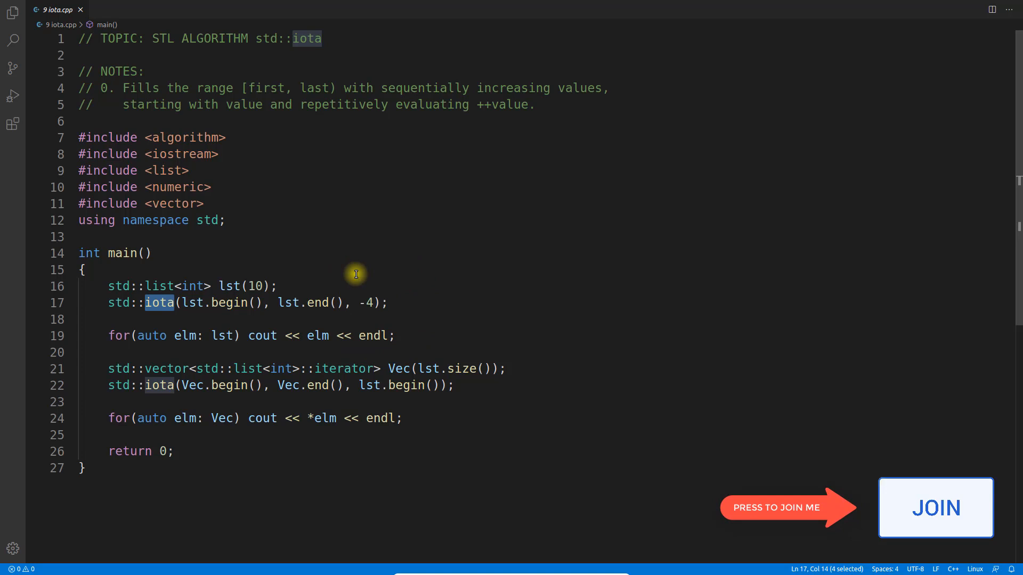
{"action": "left_click", "coordinate": [388, 303]}
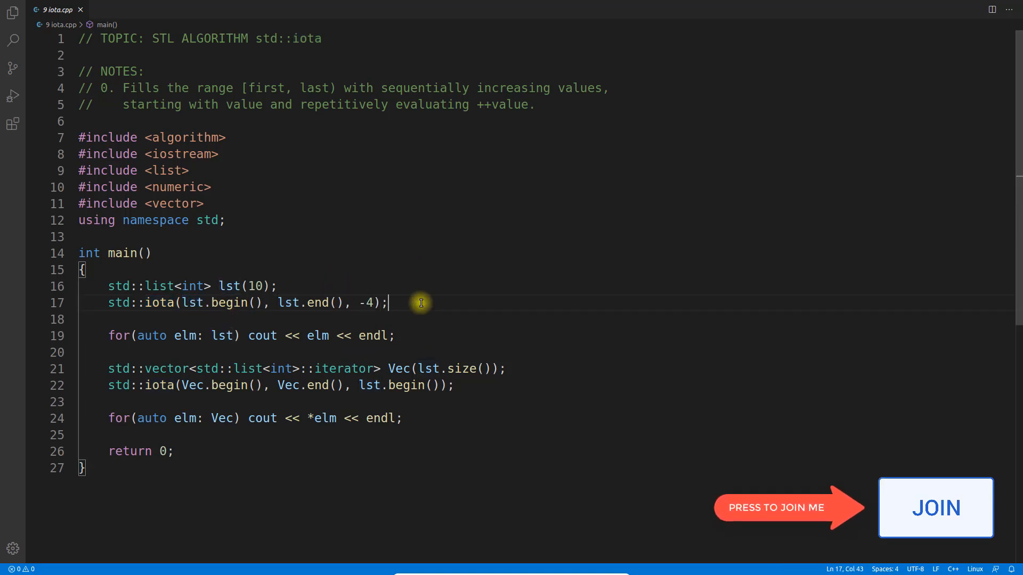
{"action": "mouse_move", "coordinate": [154, 287]}
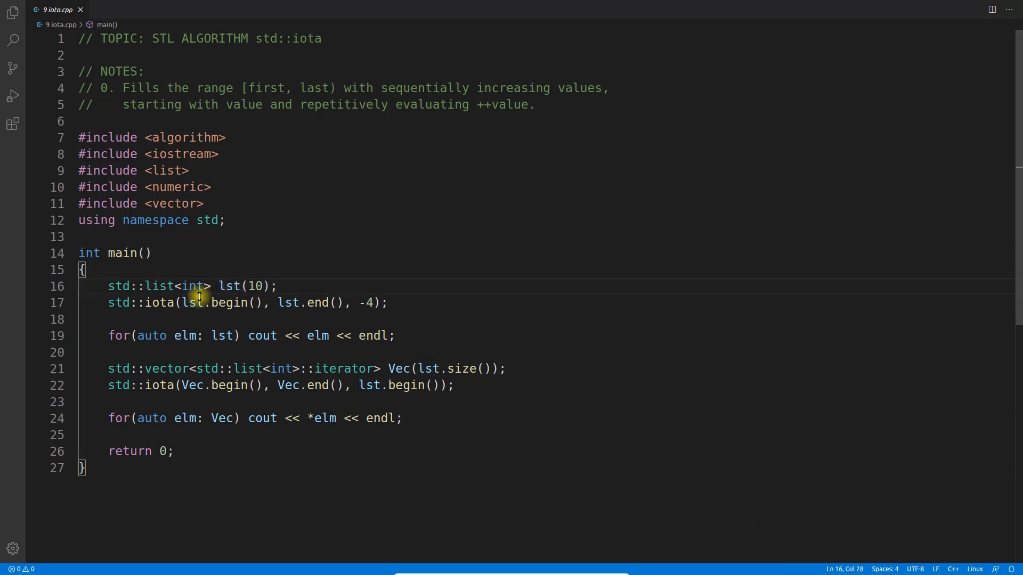
{"action": "mouse_move", "coordinate": [268, 319]}
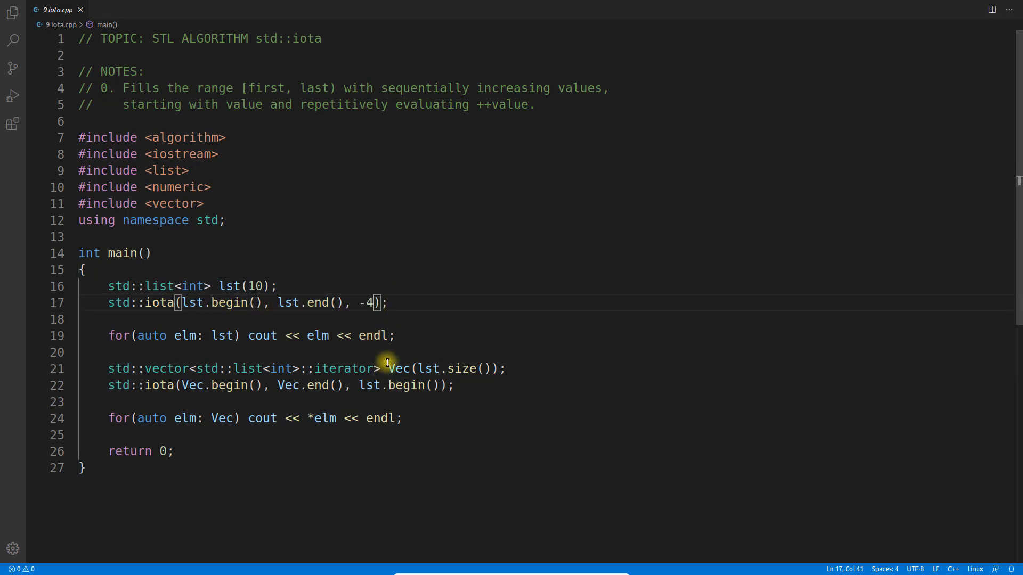
{"action": "type", "text": "0"}
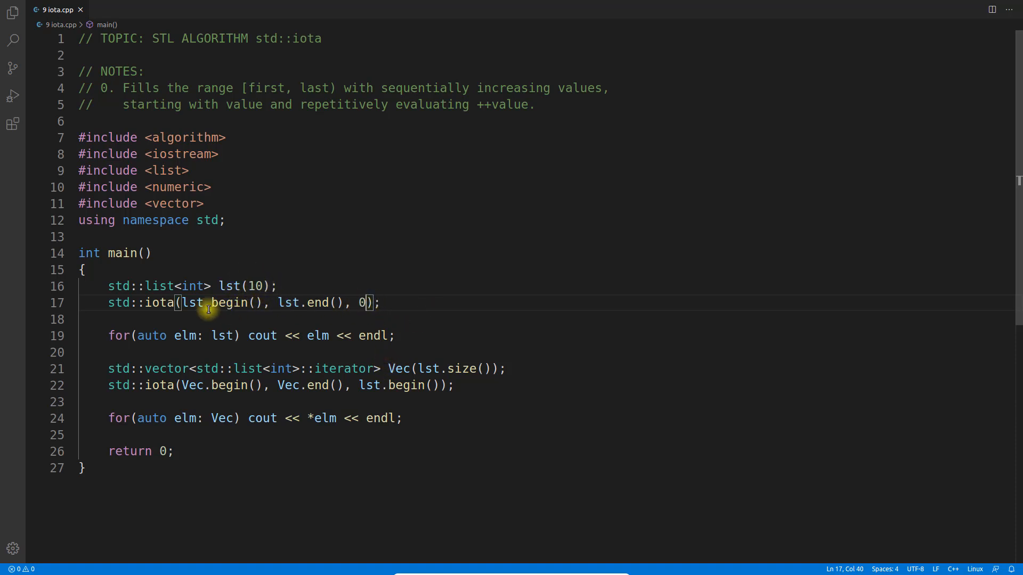
{"action": "double_click", "coordinate": [193, 302]}
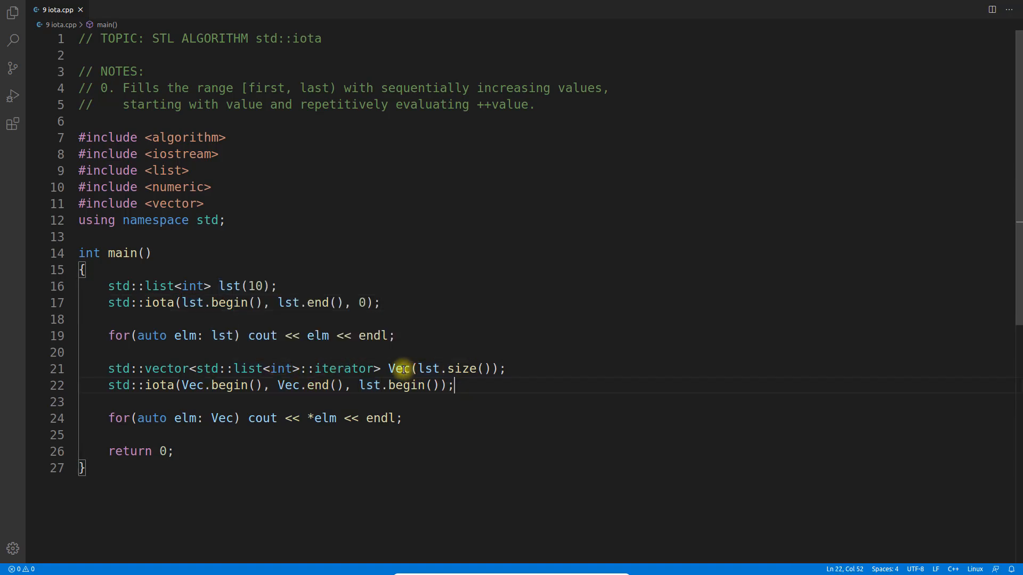
{"action": "double_click", "coordinate": [398, 369]}
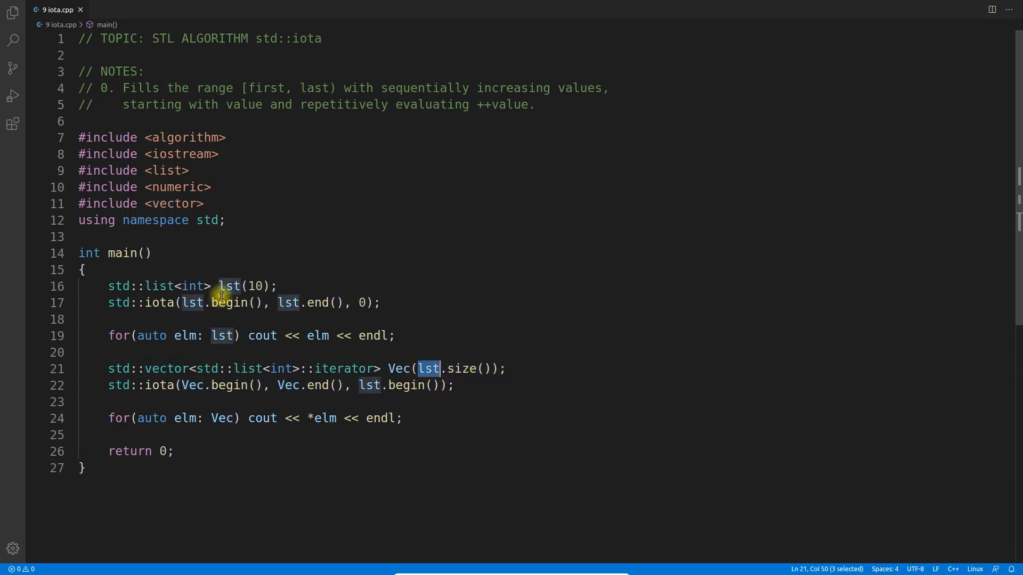
{"action": "mouse_move", "coordinate": [484, 378]}
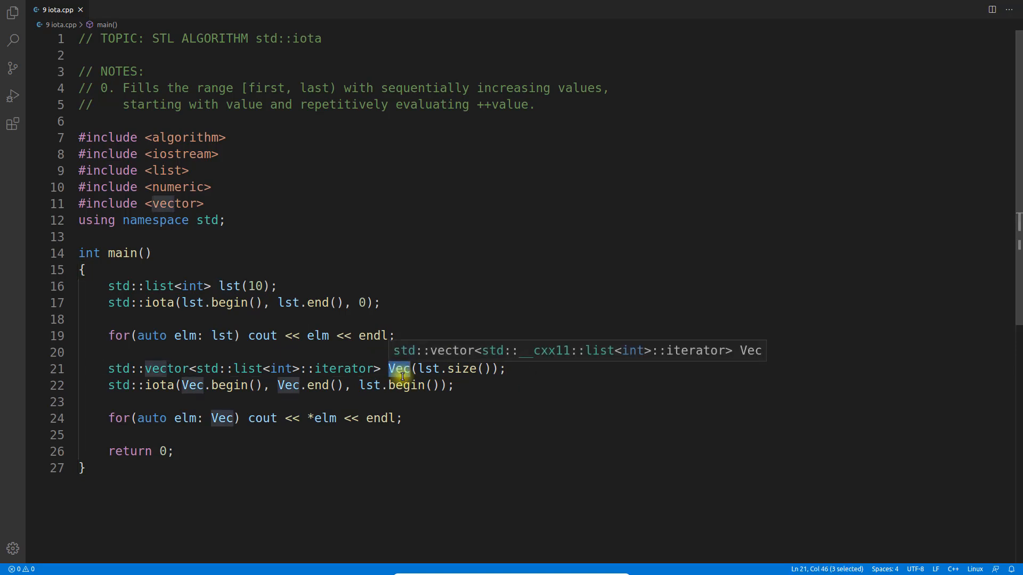
{"action": "left_click", "coordinate": [349, 369]}
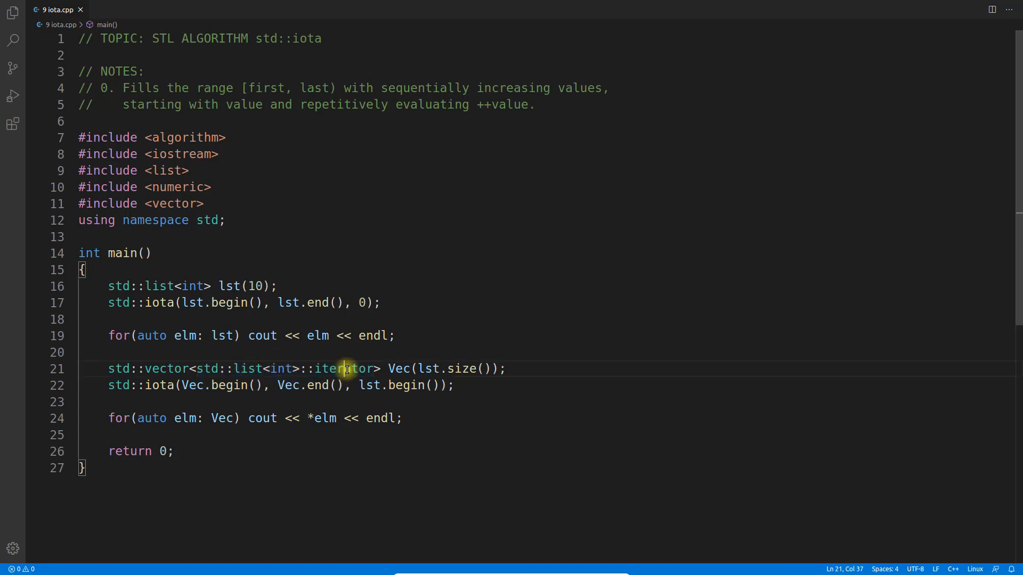
{"action": "double_click", "coordinate": [247, 368]}
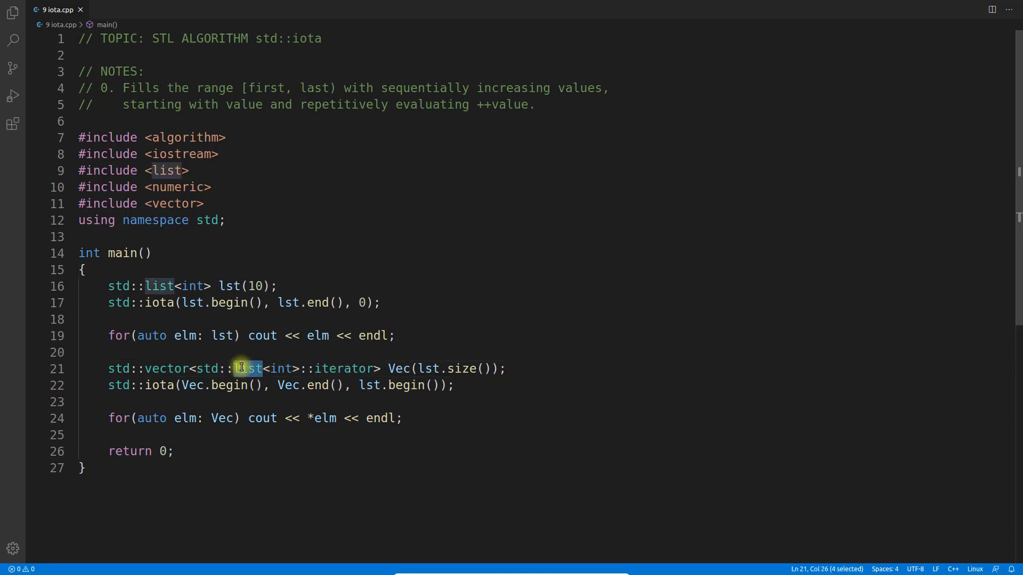
{"action": "mouse_move", "coordinate": [163, 385]}
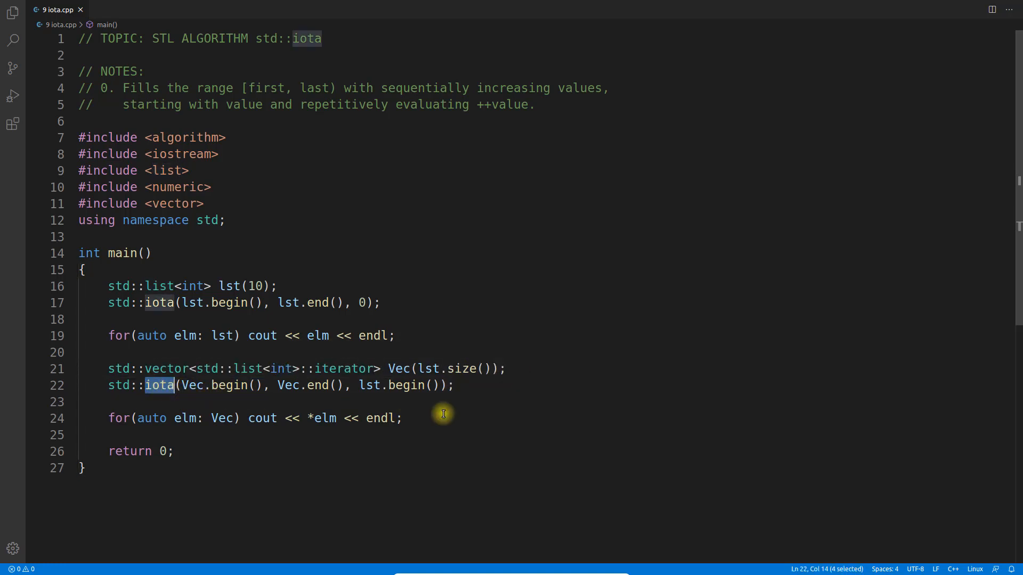
{"action": "double_click", "coordinate": [191, 384]}
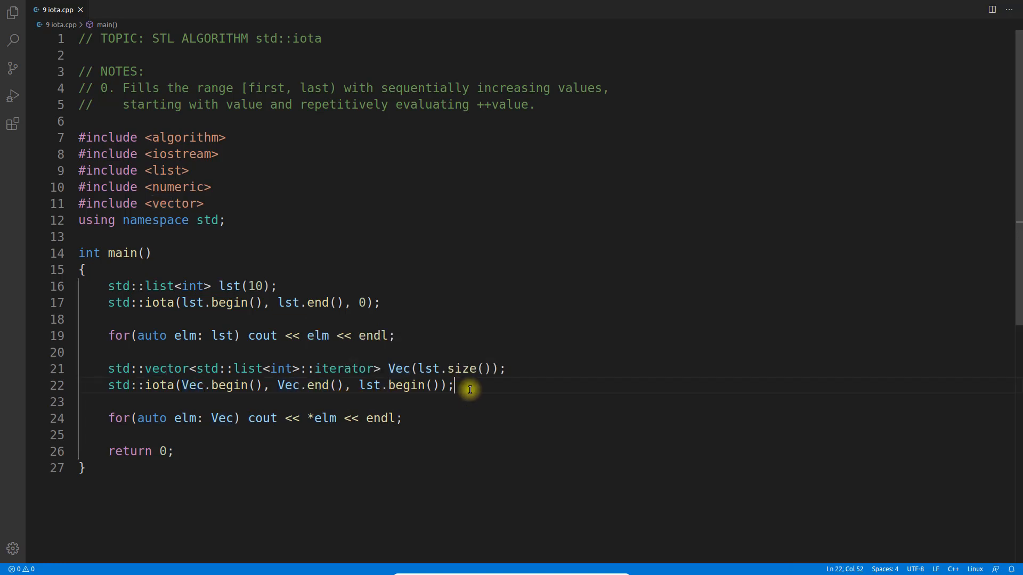
{"action": "double_click", "coordinate": [370, 385]}
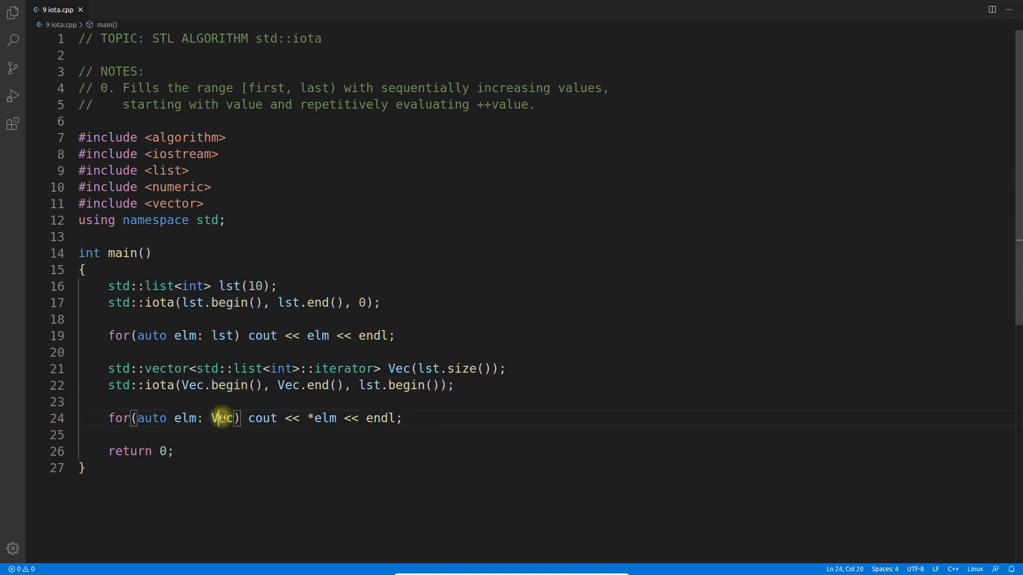
{"action": "double_click", "coordinate": [222, 418]}
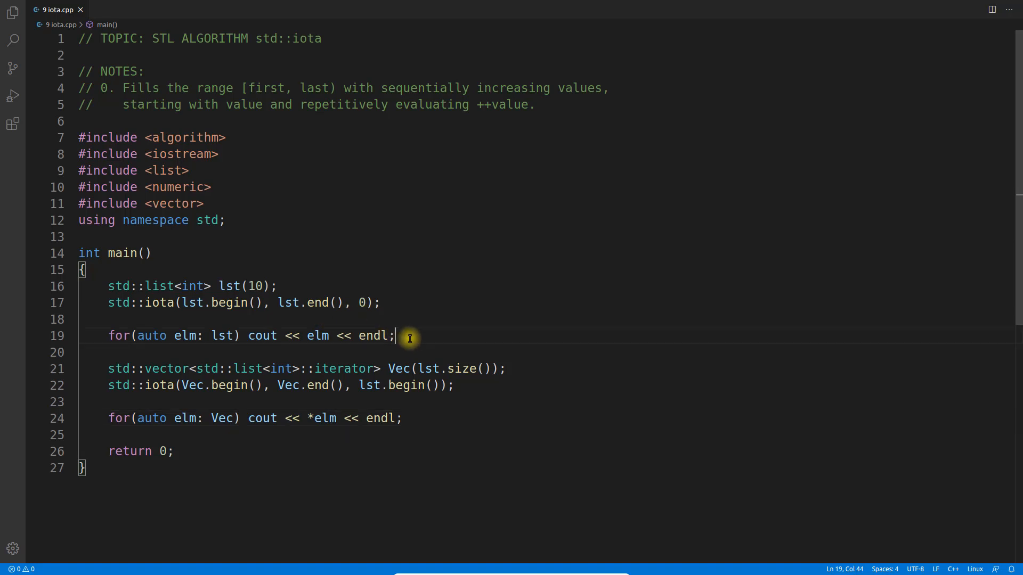
{"action": "left_click", "coordinate": [457, 468]}
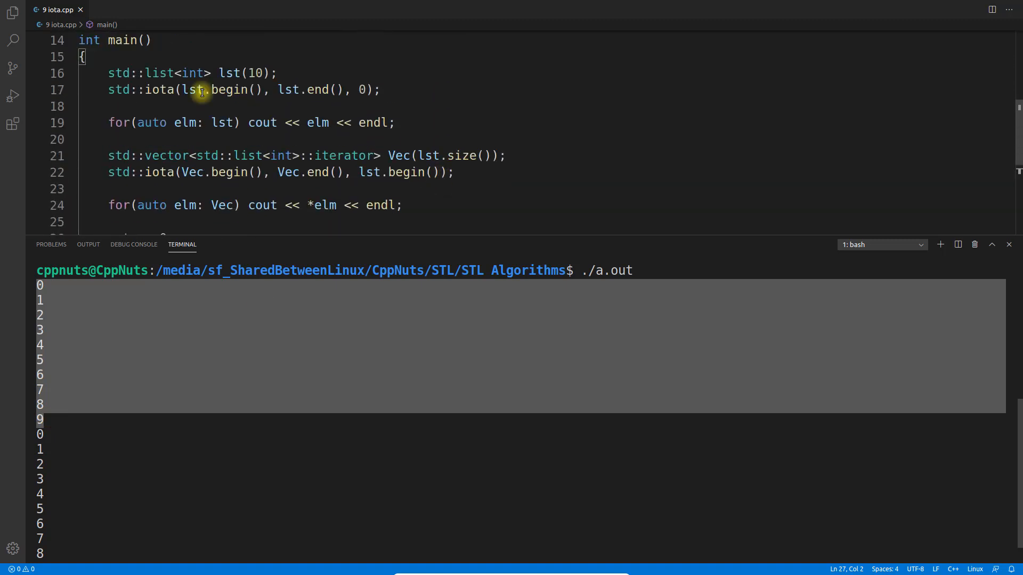
Step: Scroll through the terminal output showing 0 through 9 printed twice
{"action": "scroll", "scroll_direction": "down", "scroll_amount": 3}
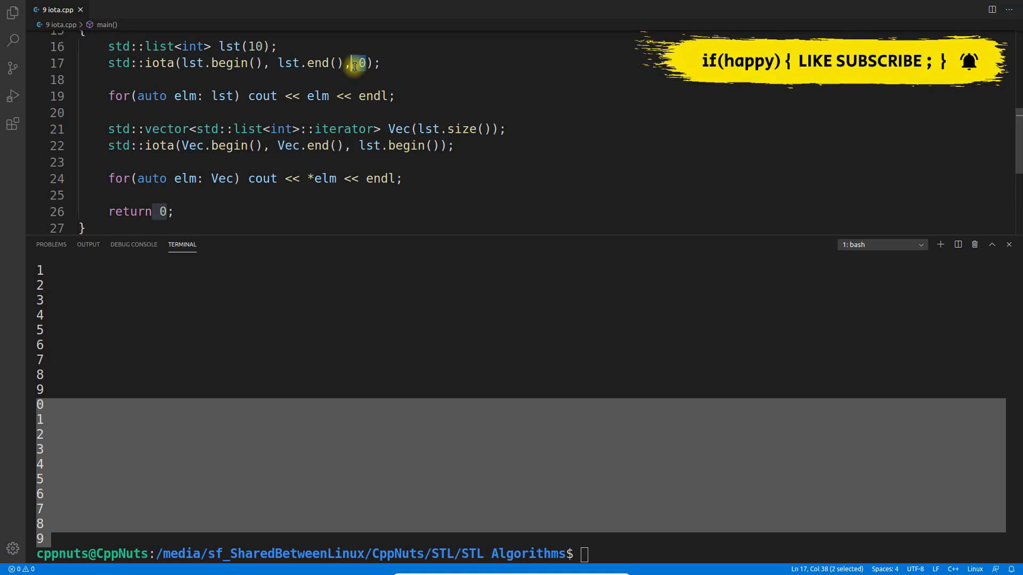
Step: Start the list at -5 and recompile with g++ 9\ iota.cpp
{"action": "type", "text": "-5"}
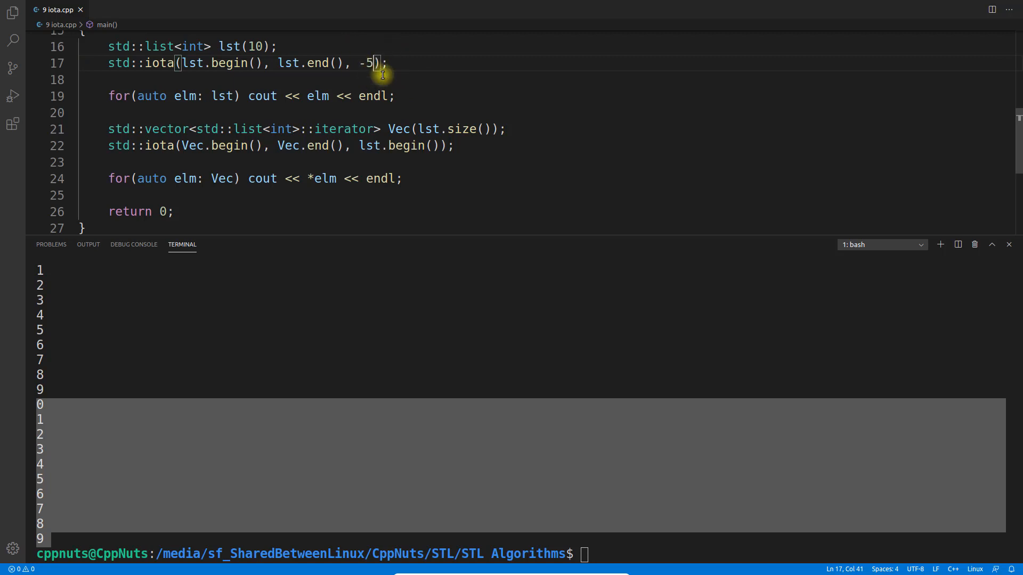
{"action": "mouse_move", "coordinate": [403, 63]}
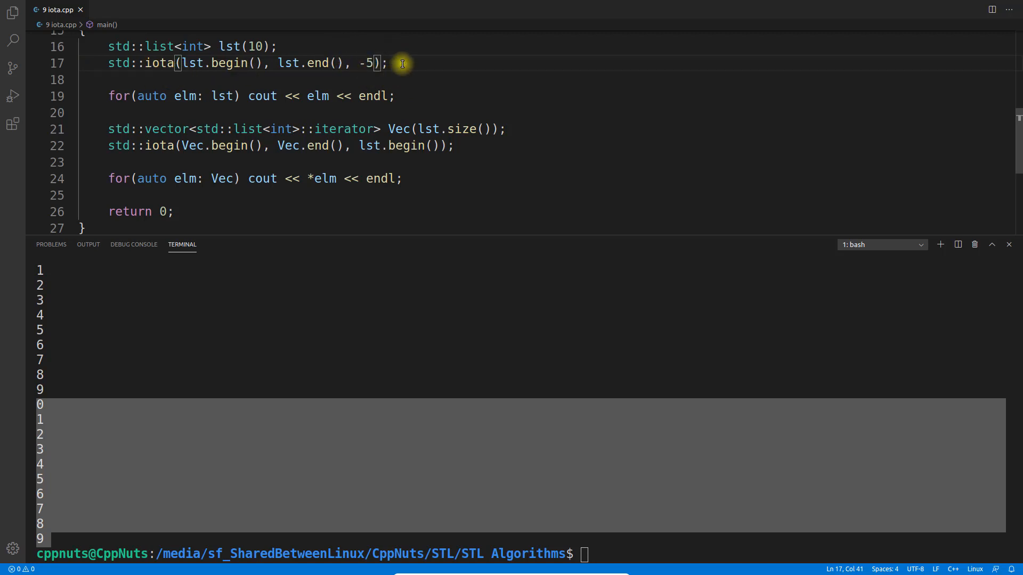
{"action": "mouse_move", "coordinate": [358, 72]}
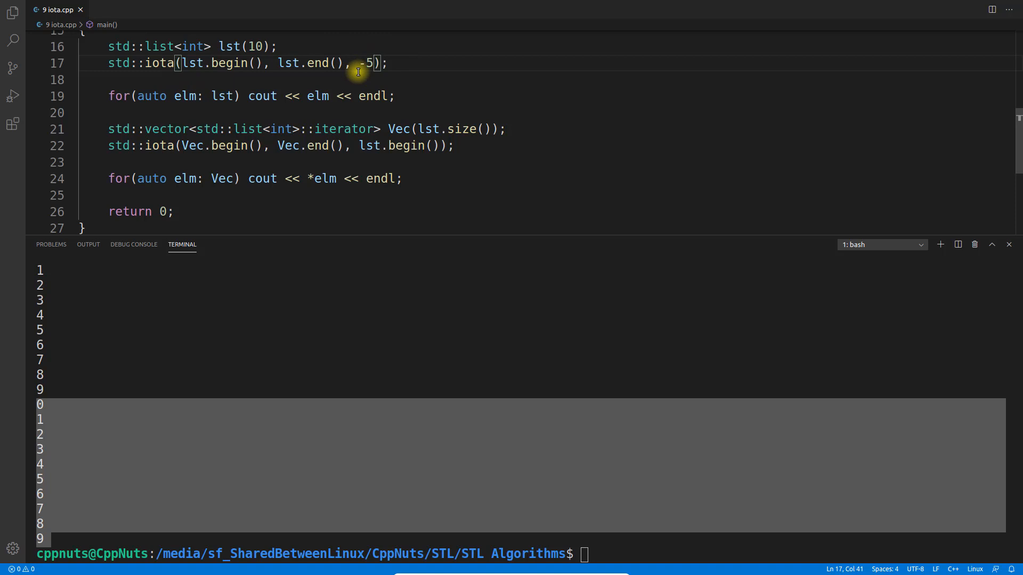
{"action": "mouse_move", "coordinate": [382, 75]}
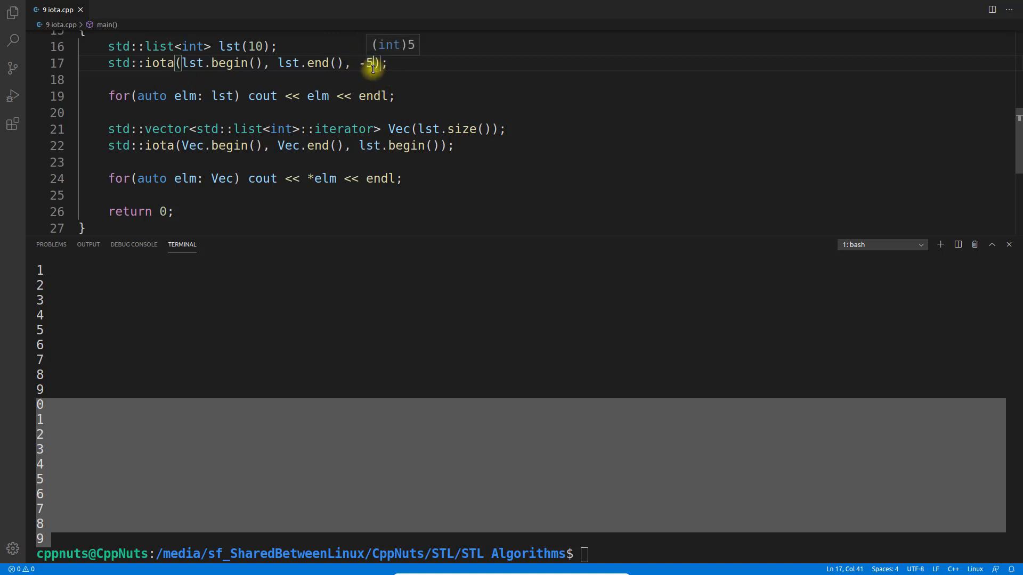
{"action": "type", "text": "g++ 9\\ iota.cpp"}
{"action": "type", "text": "./a.out"}
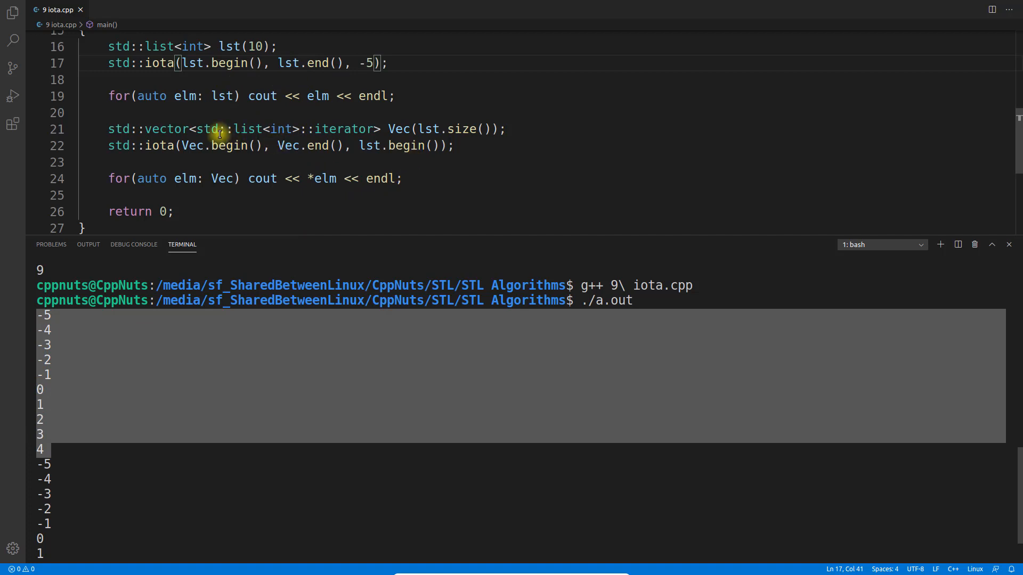
Step: Highlight the Vec vector in the editor while explaining the -5 to 4 output
{"action": "double_click", "coordinate": [193, 146]}
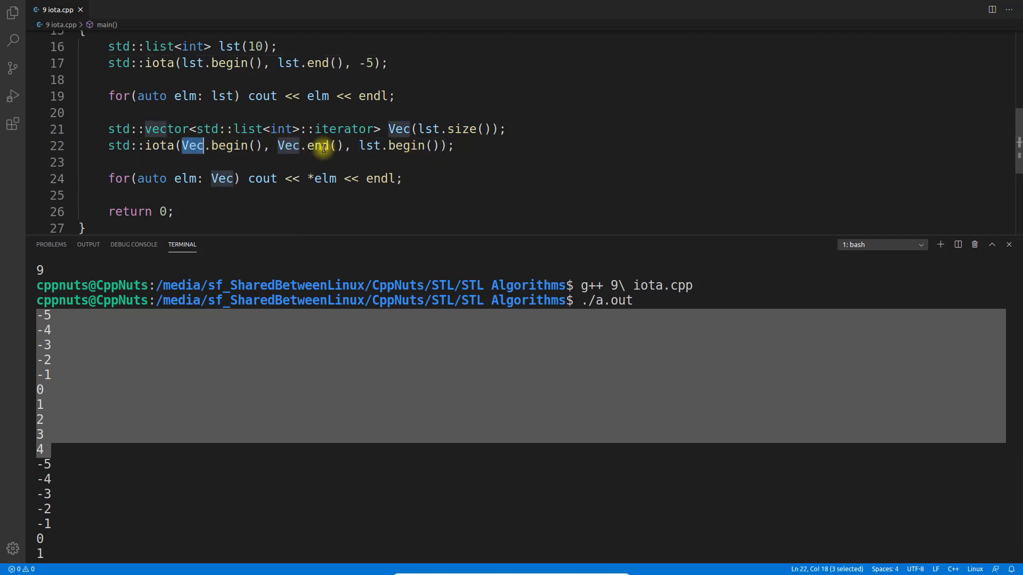
{"action": "mouse_move", "coordinate": [334, 161]}
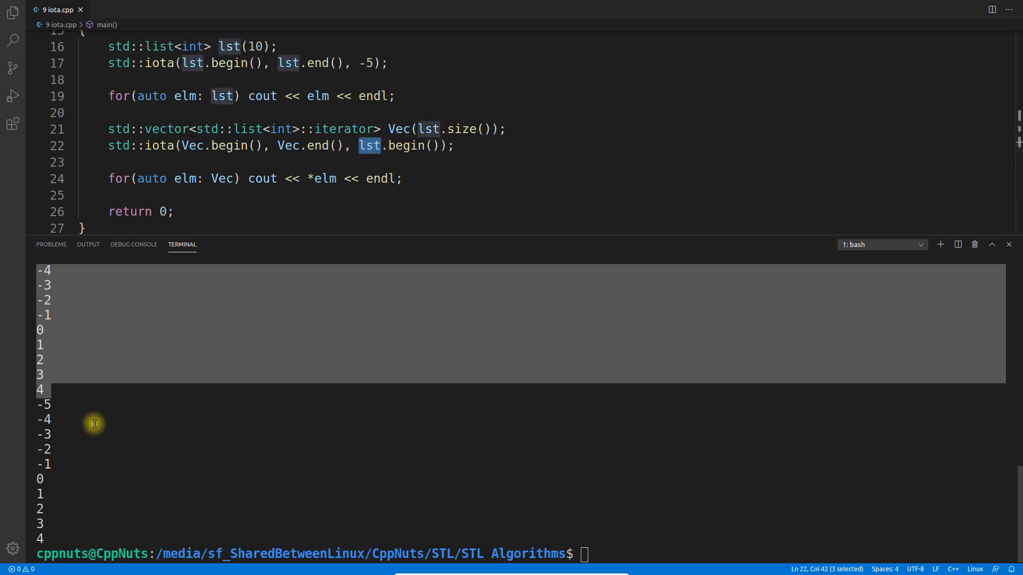
{"action": "mouse_move", "coordinate": [183, 435]}
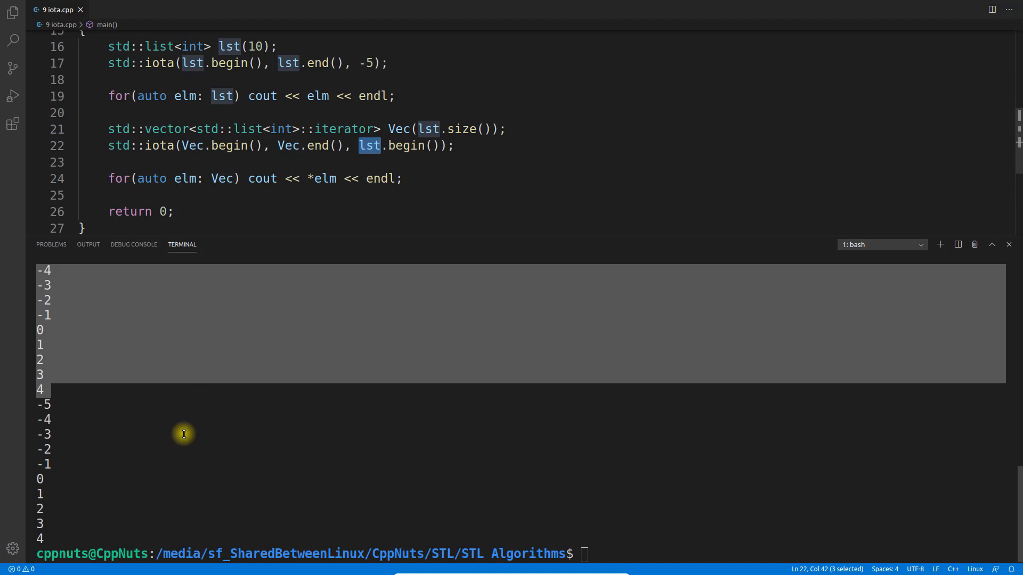
{"action": "mouse_move", "coordinate": [6, 468]}
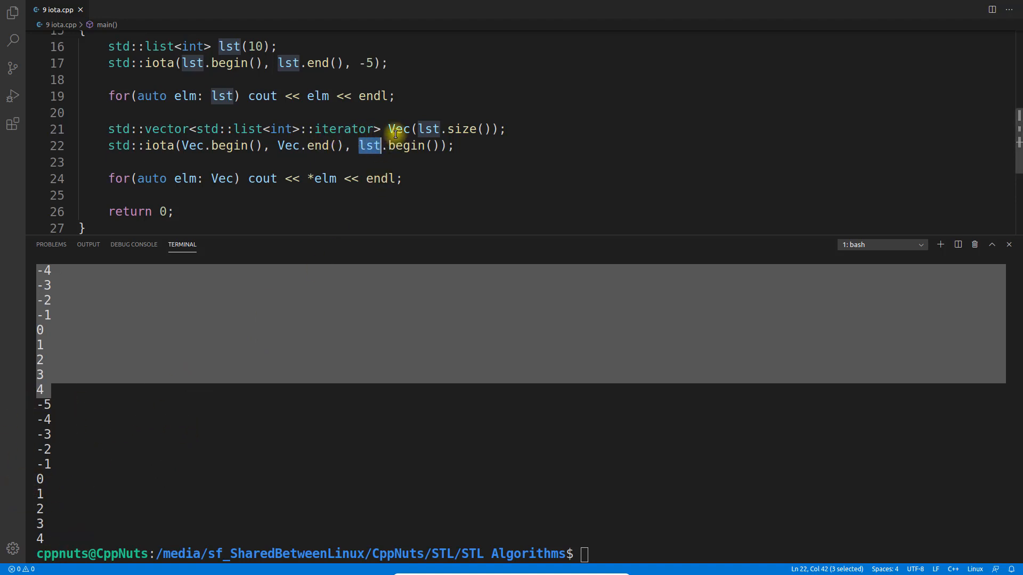
{"action": "mouse_move", "coordinate": [369, 146]}
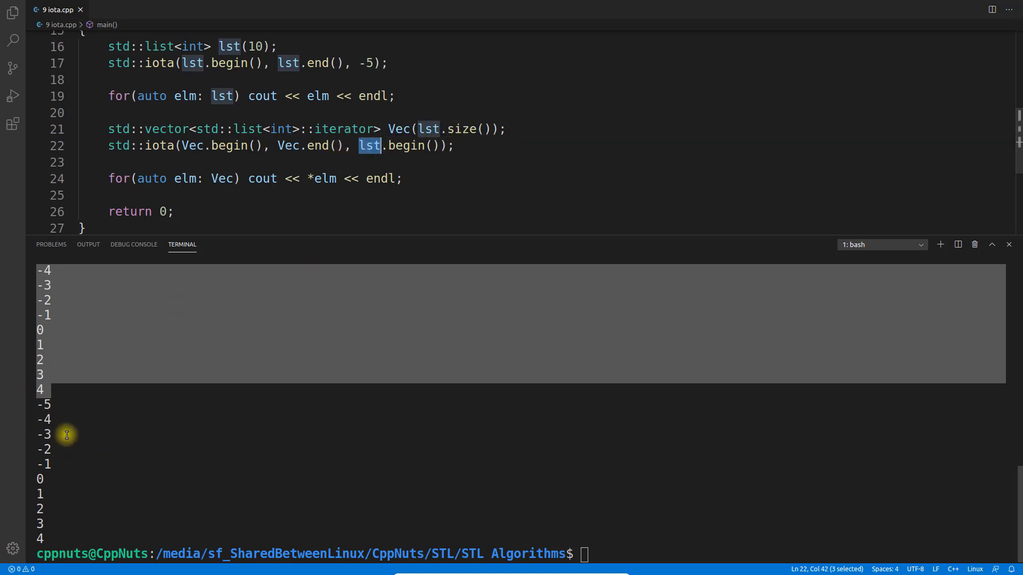
{"action": "mouse_move", "coordinate": [106, 446]}
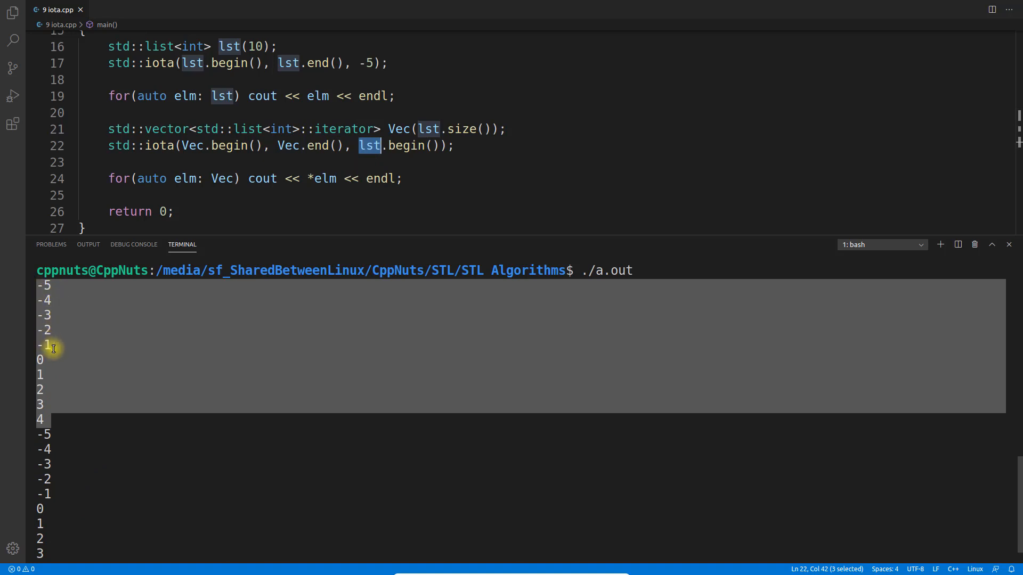
{"action": "mouse_move", "coordinate": [139, 442]}
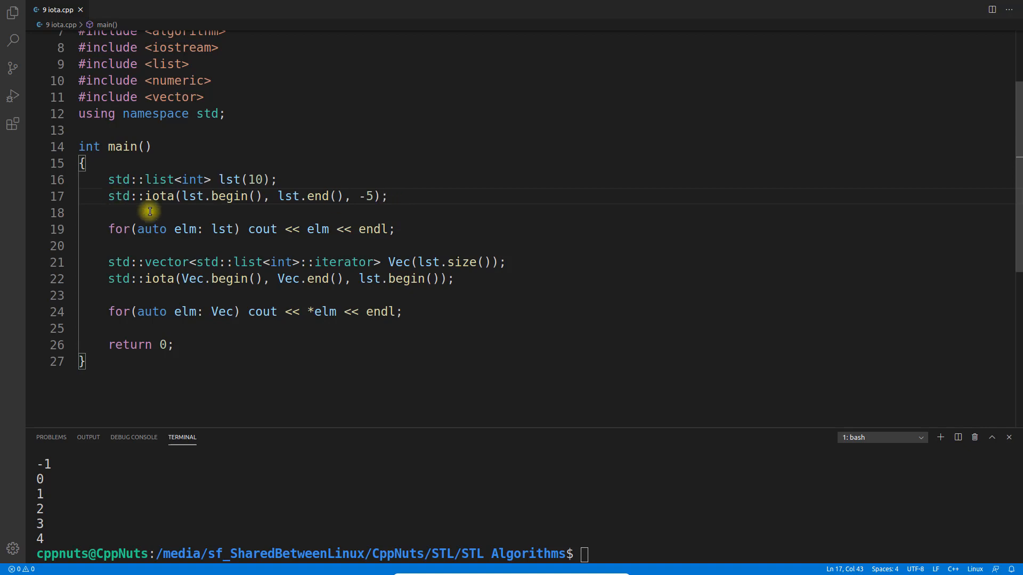
{"action": "double_click", "coordinate": [160, 196]}
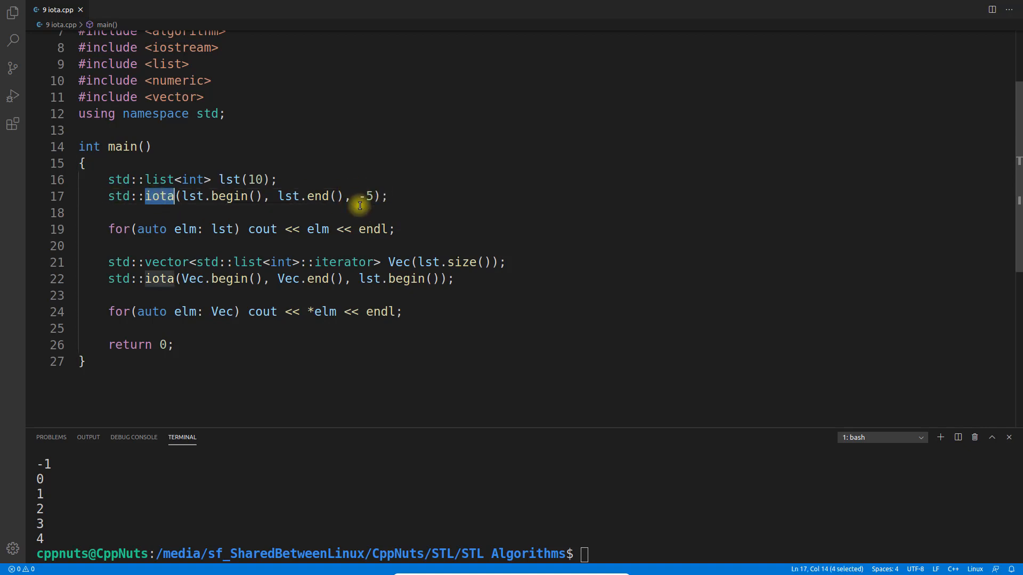
{"action": "mouse_move", "coordinate": [234, 201]}
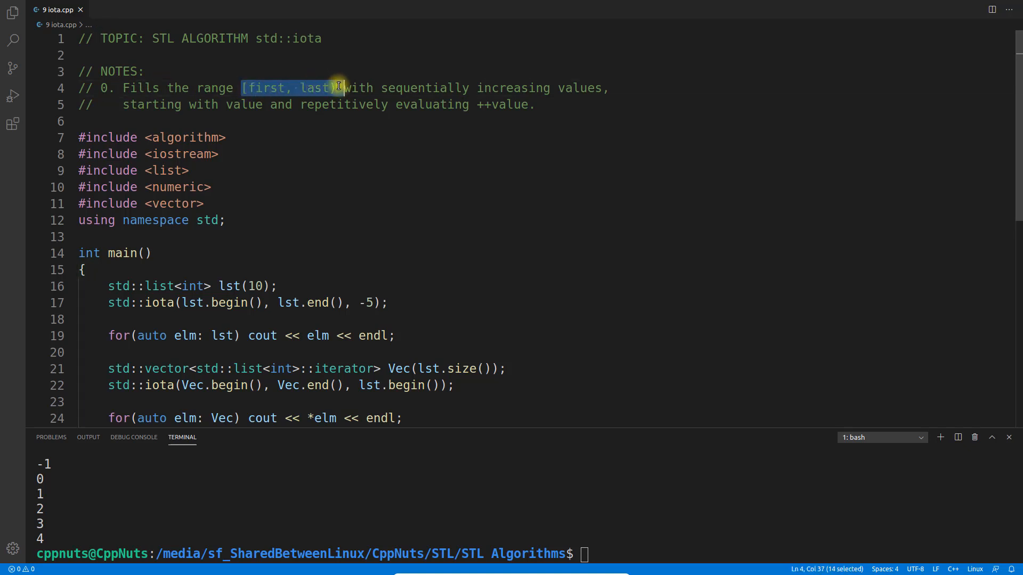
{"action": "left_click", "coordinate": [332, 88]}
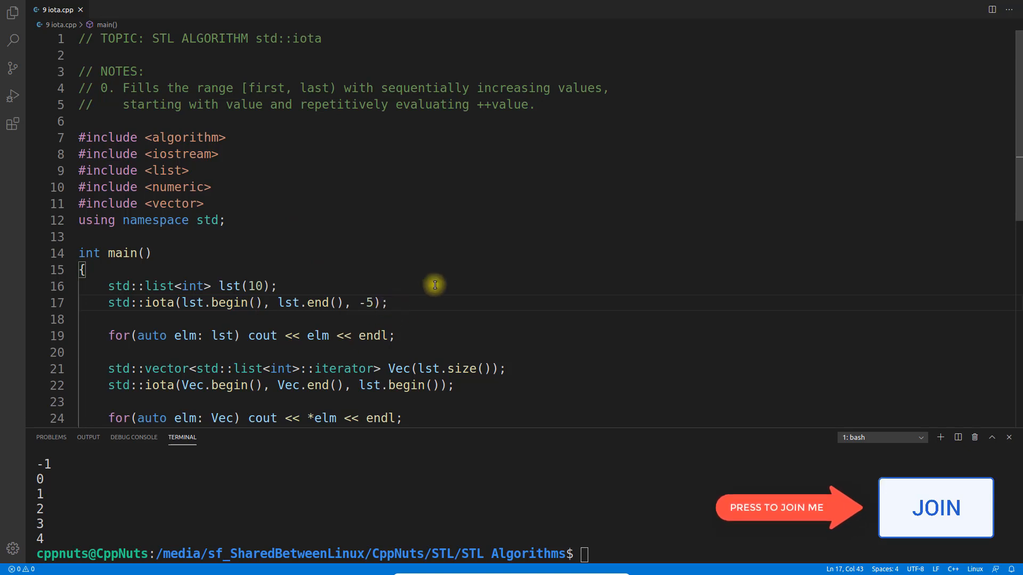
{"action": "mouse_move", "coordinate": [294, 285]}
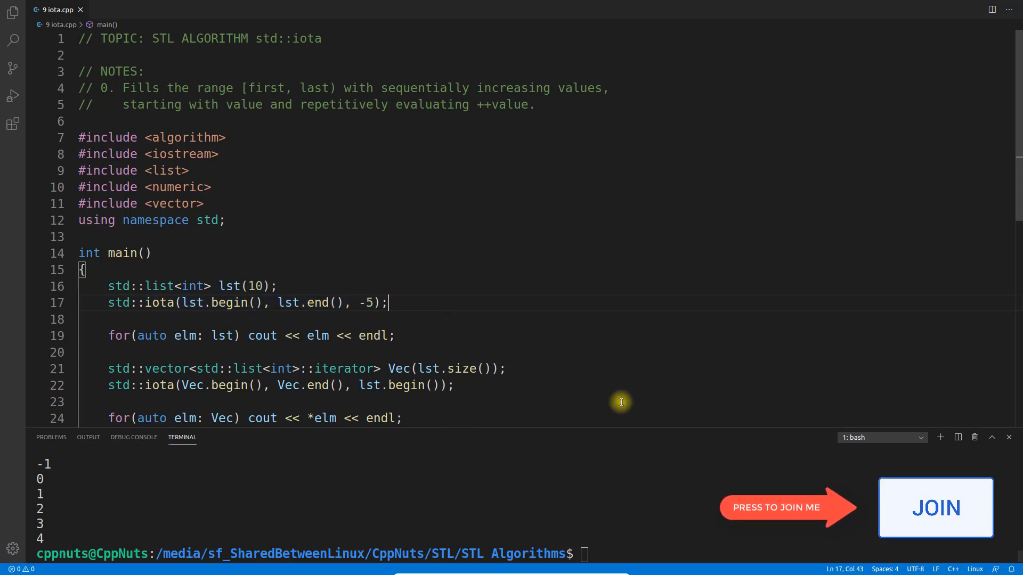
{"action": "mouse_move", "coordinate": [622, 368]}
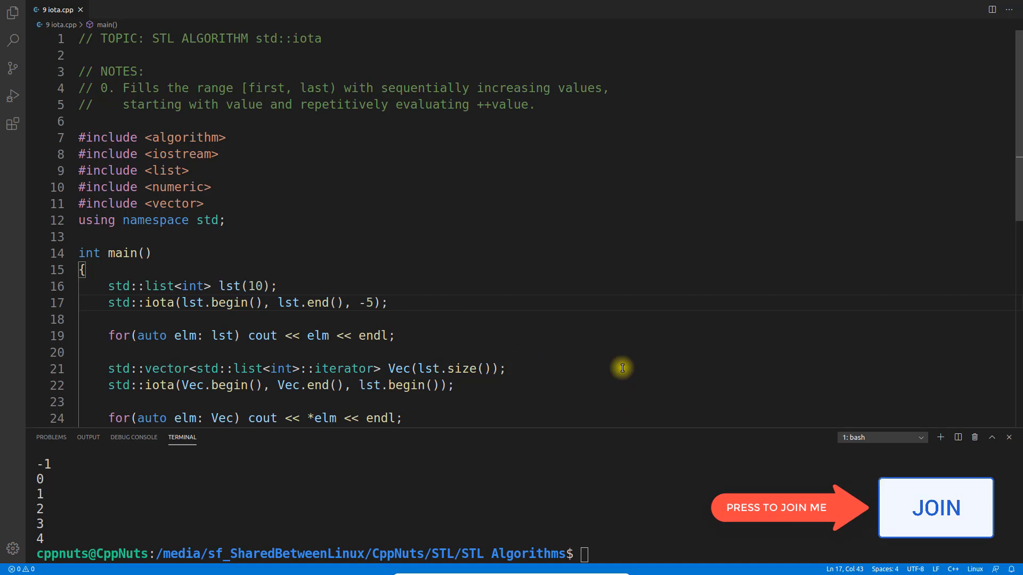
{"action": "left_click", "coordinate": [516, 369]}
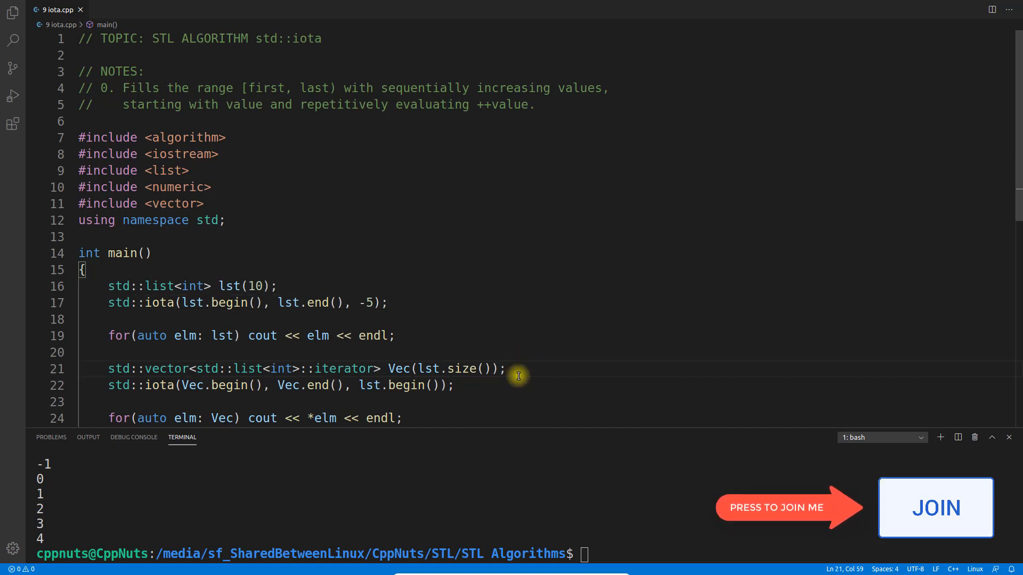